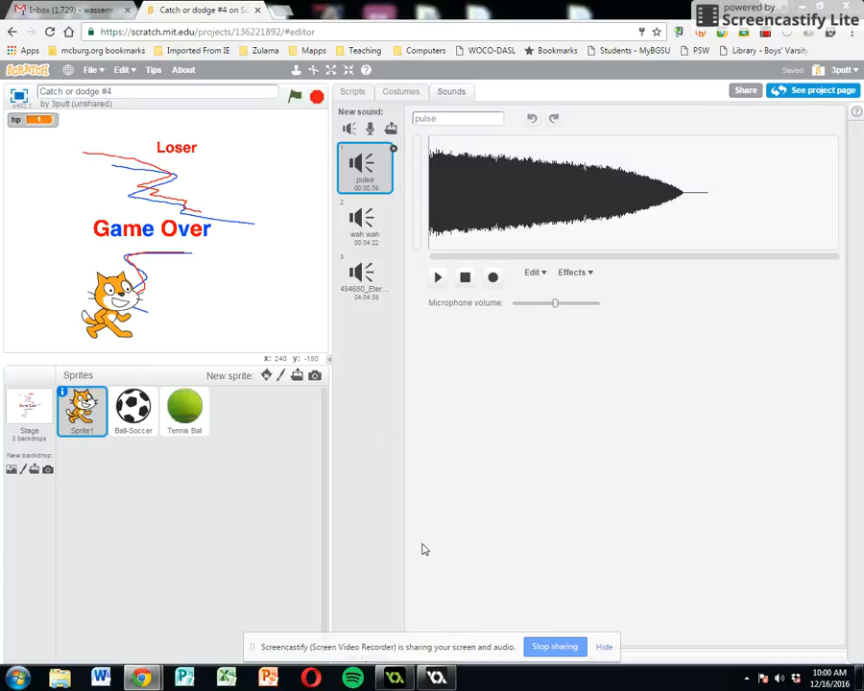
{"action": "mouse_move", "coordinate": [388, 112]}
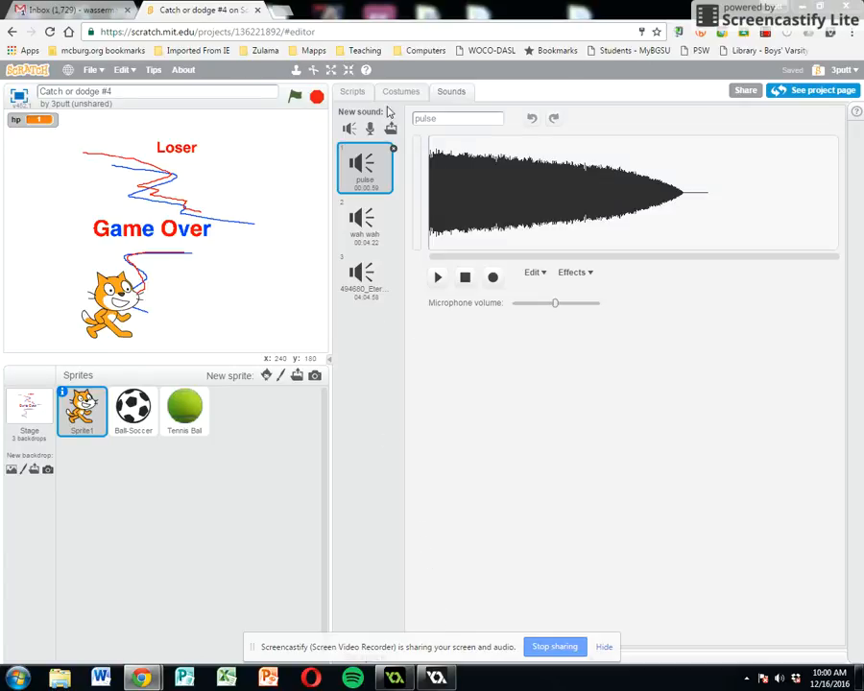
Make atom playground the stage's current backdrop
{"action": "left_click", "coordinate": [29, 408]}
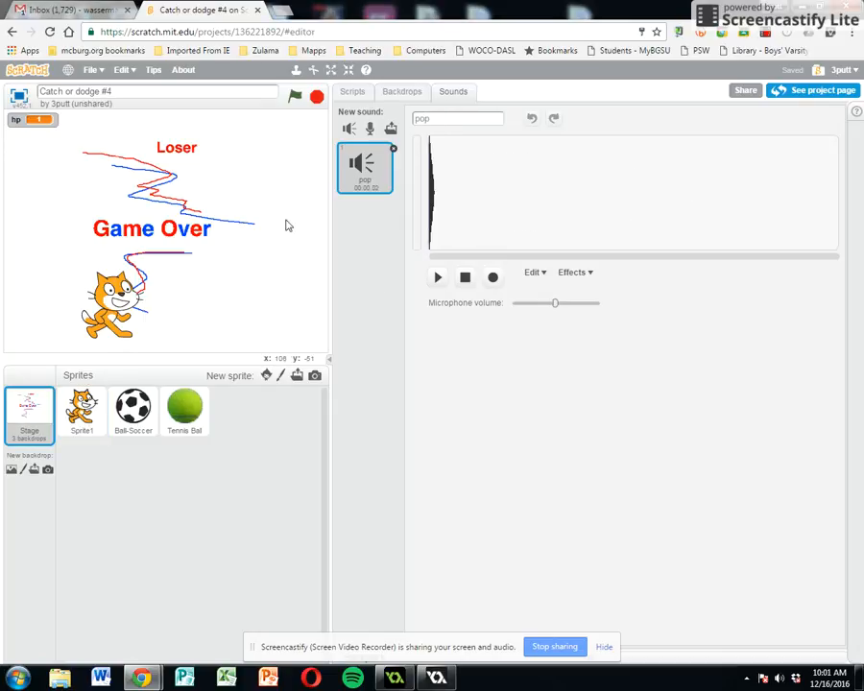
{"action": "left_click", "coordinate": [401, 92]}
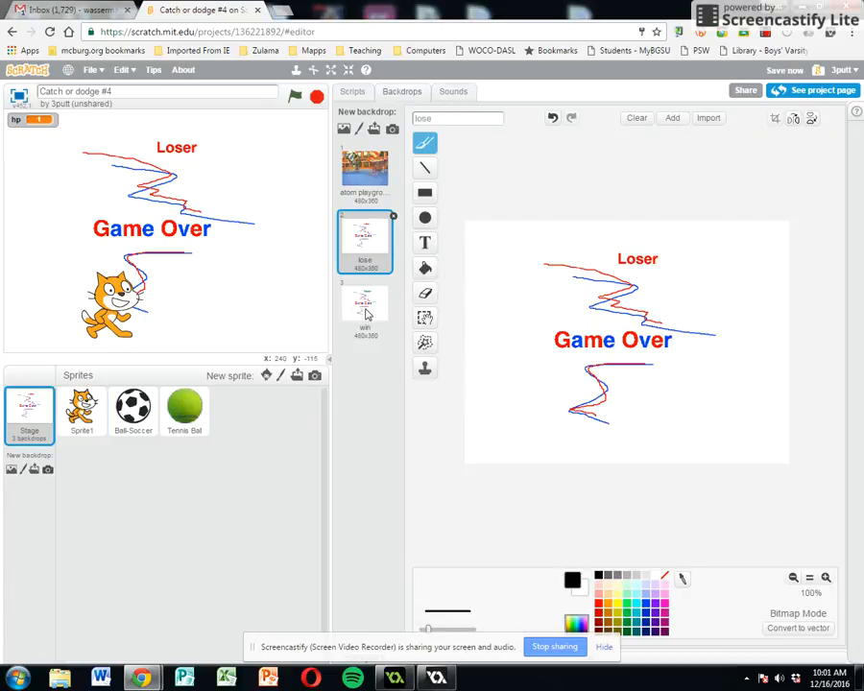
{"action": "left_click", "coordinate": [365, 168]}
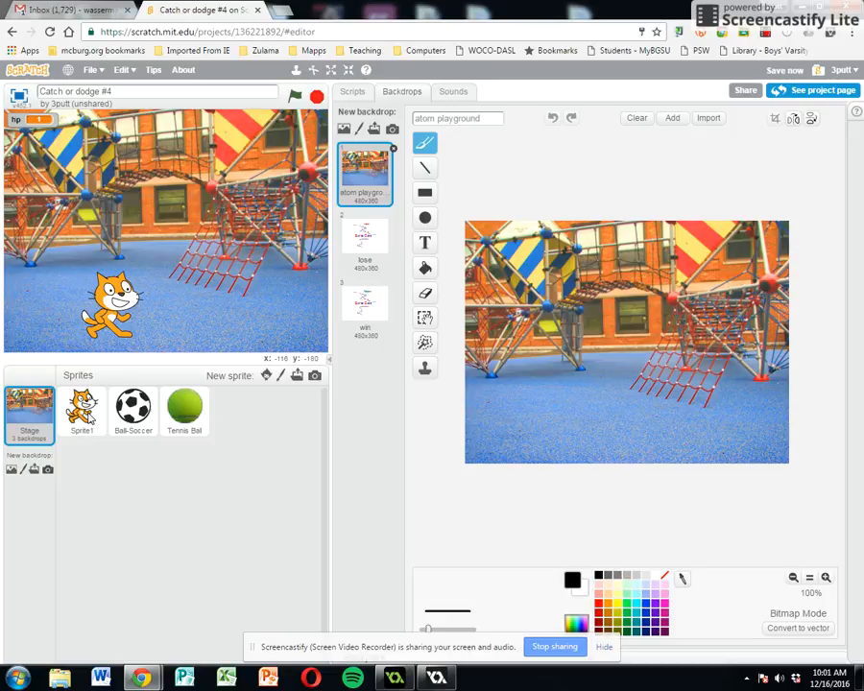
Preview Sprite1's costume2, then set the cat back to costume1
{"action": "left_click", "coordinate": [82, 408]}
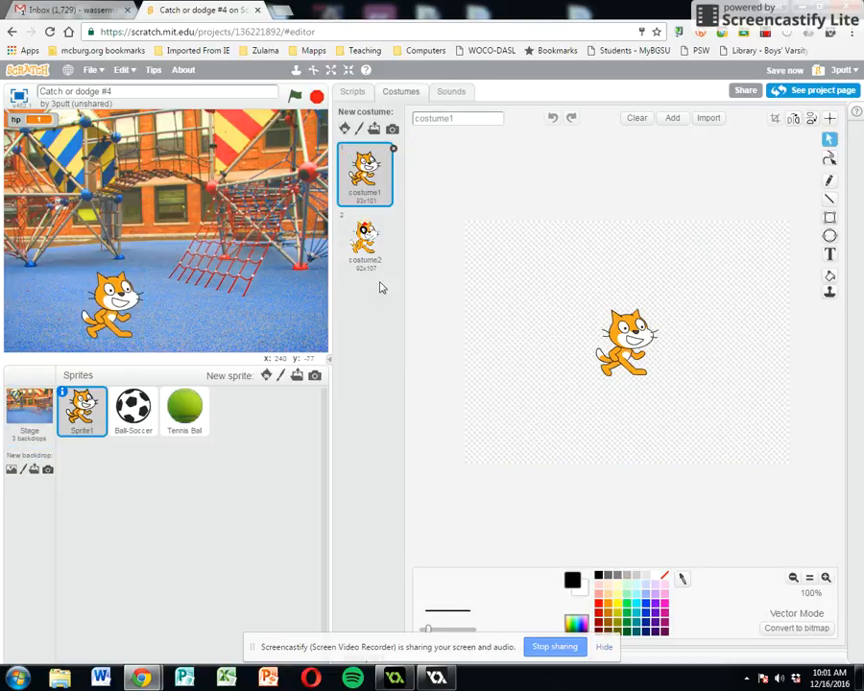
{"action": "left_click", "coordinate": [364, 240]}
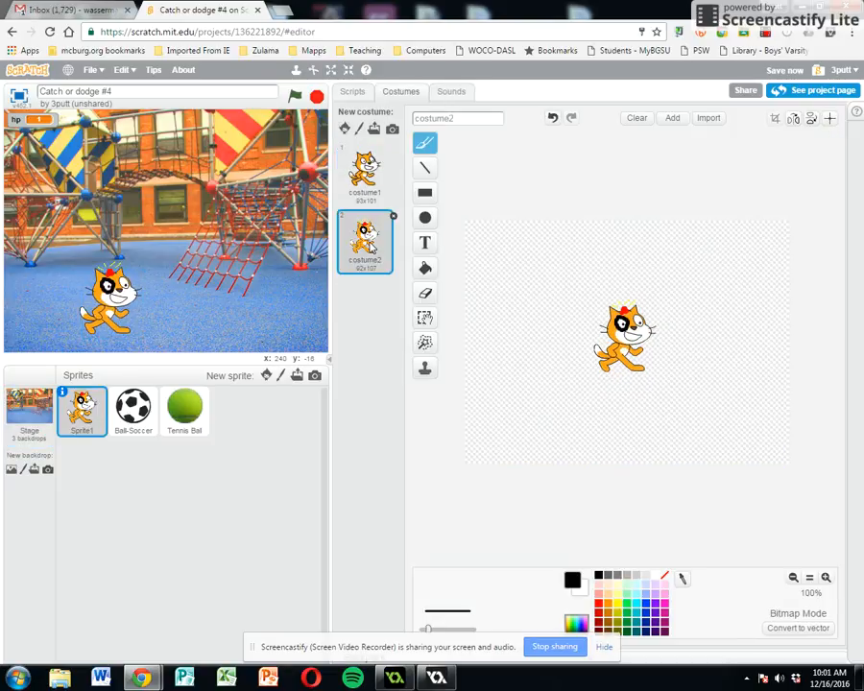
{"action": "left_click", "coordinate": [365, 173]}
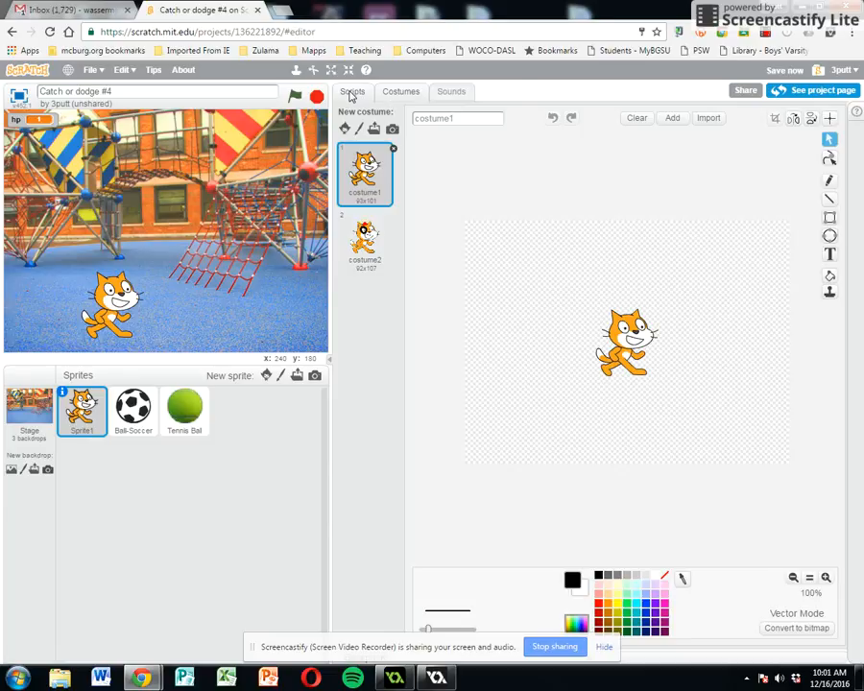
Add 'switch costume to costume2' and 'play sound pulse' to both the soccer and tennis touch branches
{"action": "left_click", "coordinate": [352, 90]}
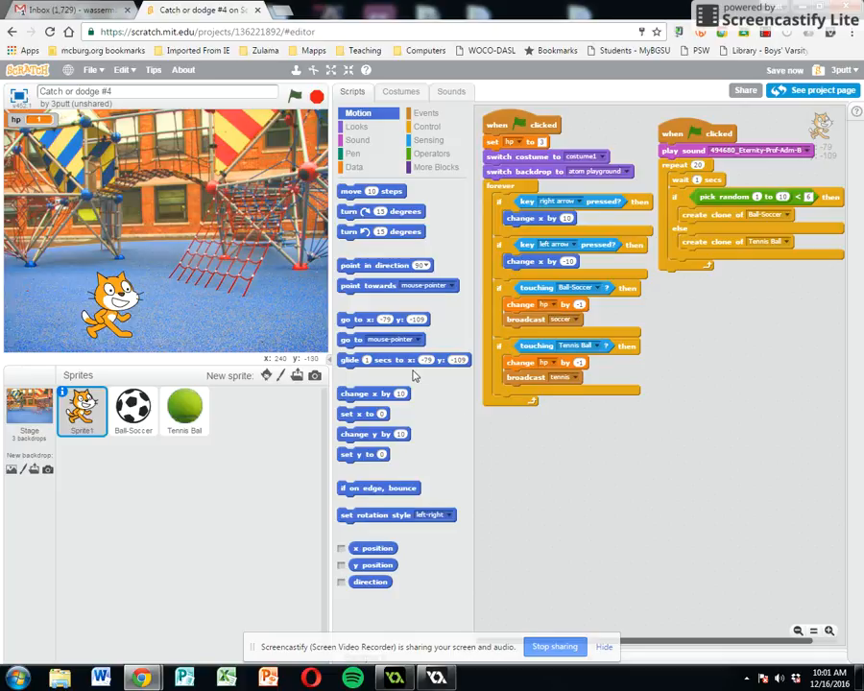
{"action": "mouse_move", "coordinate": [454, 381]}
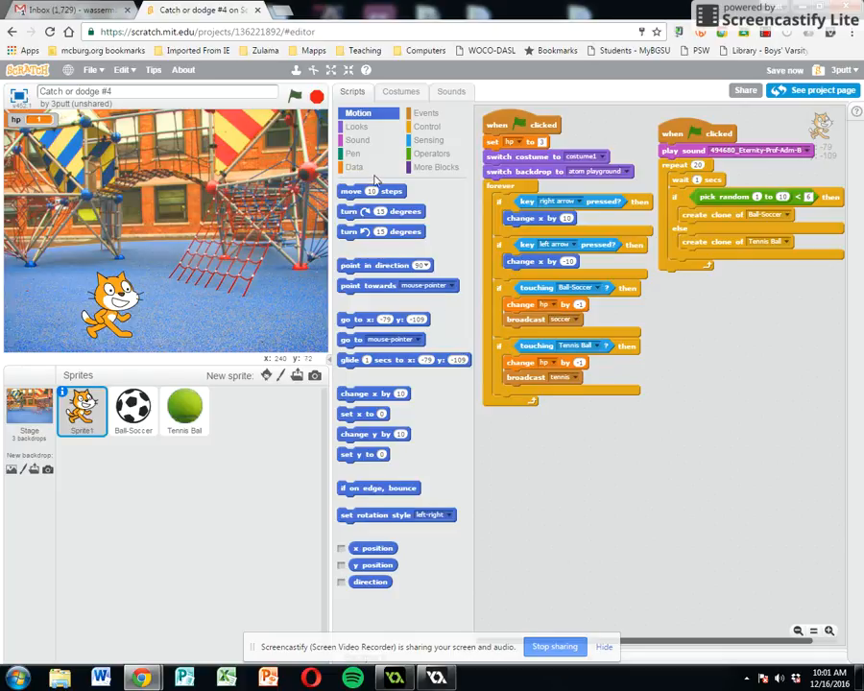
{"action": "left_click", "coordinate": [356, 126]}
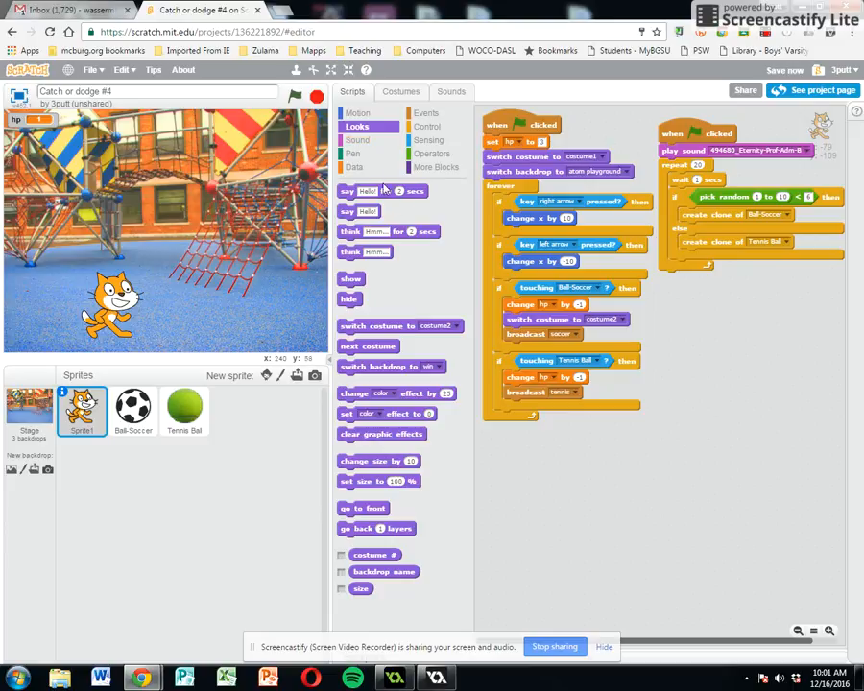
{"action": "left_click", "coordinate": [357, 140]}
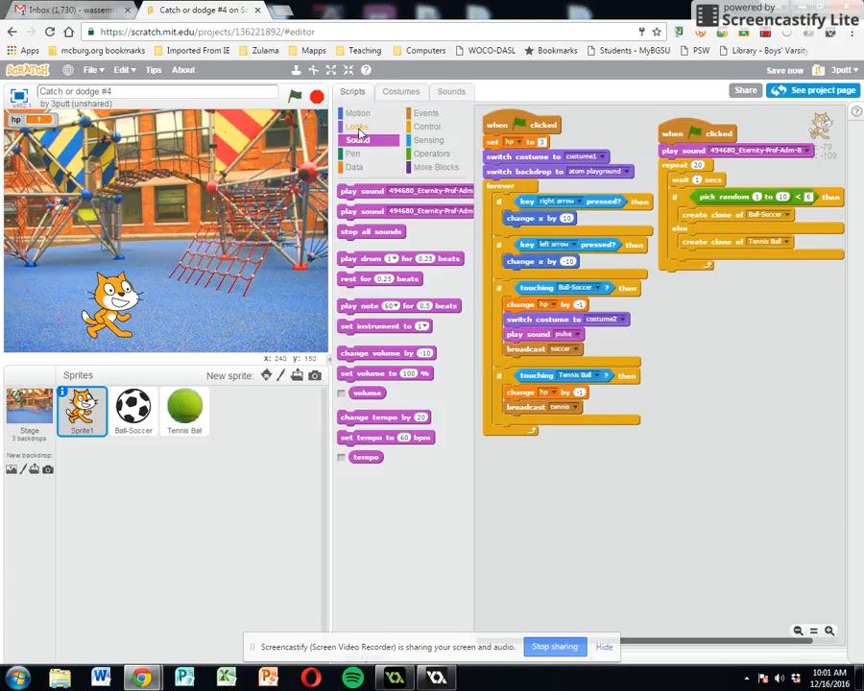
{"action": "left_click", "coordinate": [357, 126]}
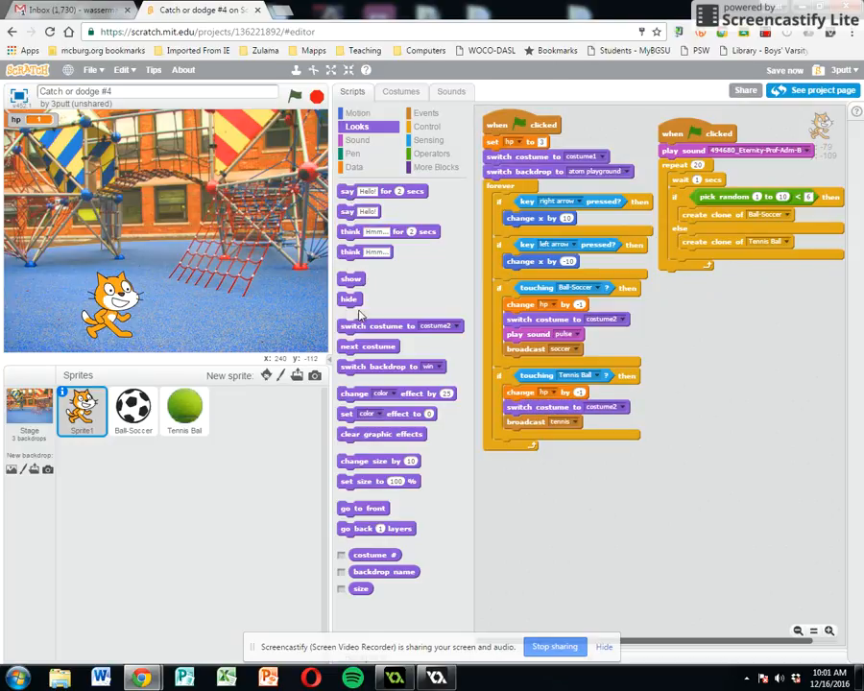
{"action": "left_click", "coordinate": [358, 141]}
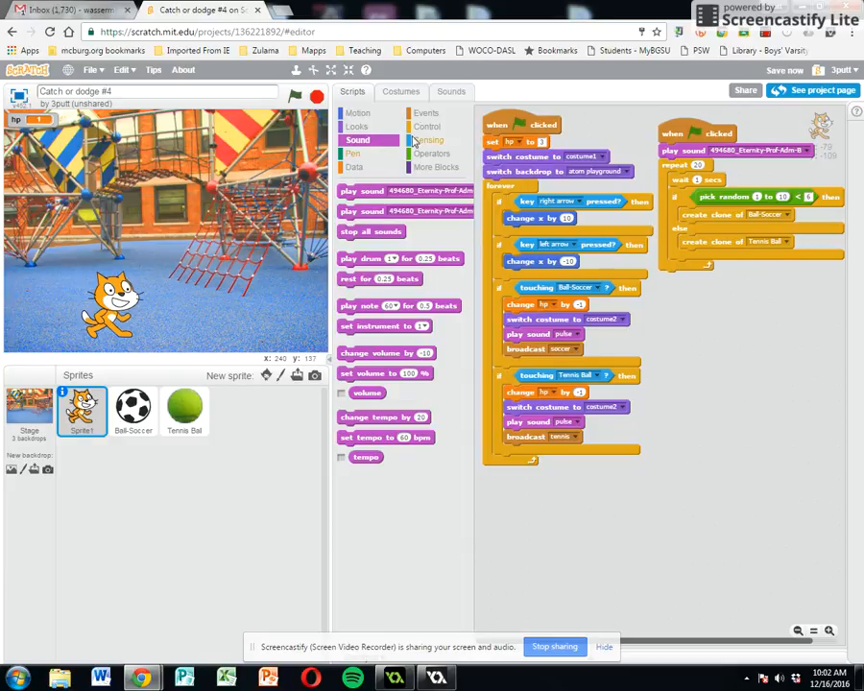
Build a 'when I receive soccer' script with wait 0.5 secs and costume1, then duplicate it for tennis
{"action": "left_click", "coordinate": [426, 112]}
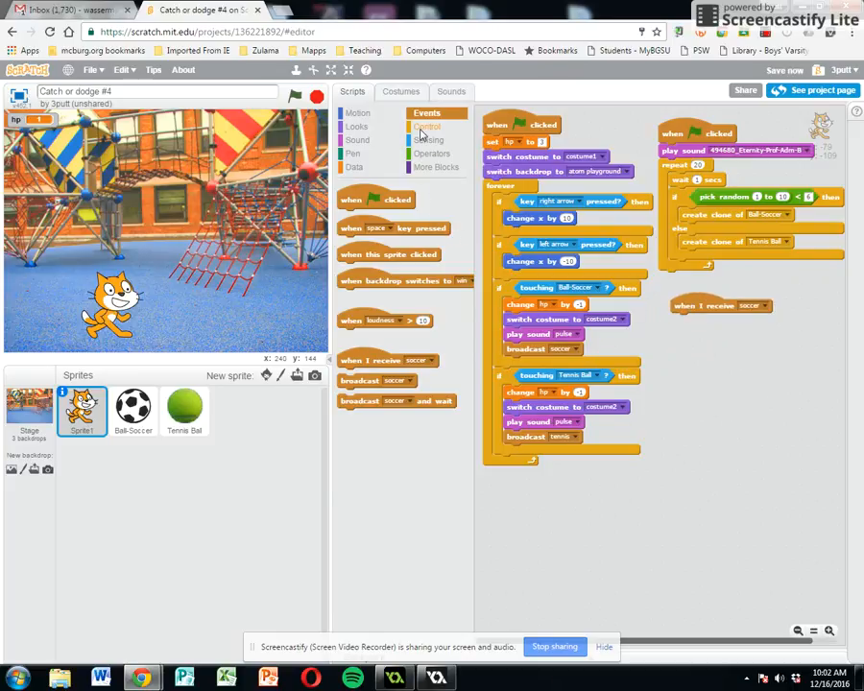
{"action": "left_click", "coordinate": [427, 126]}
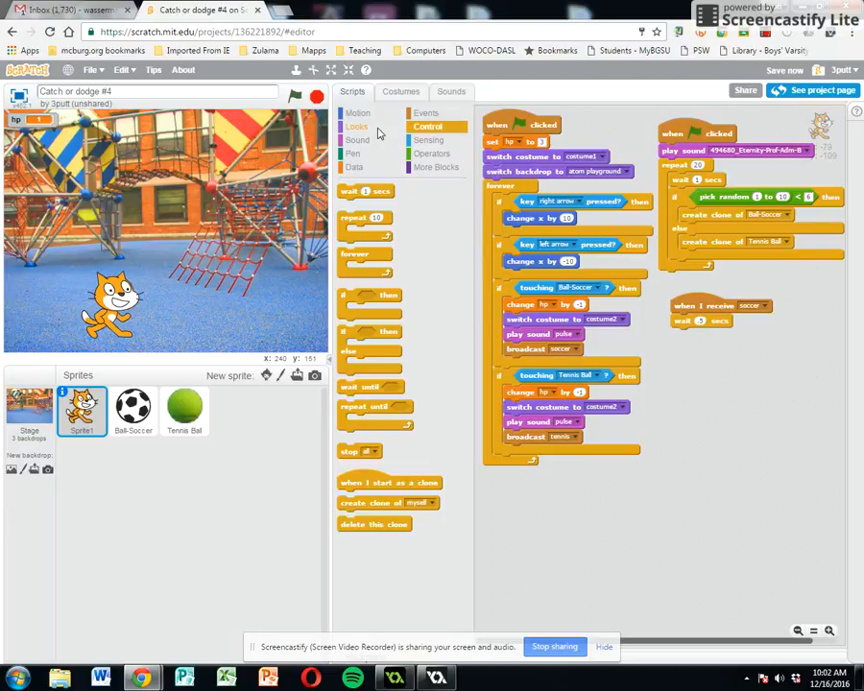
{"action": "left_click", "coordinate": [356, 126]}
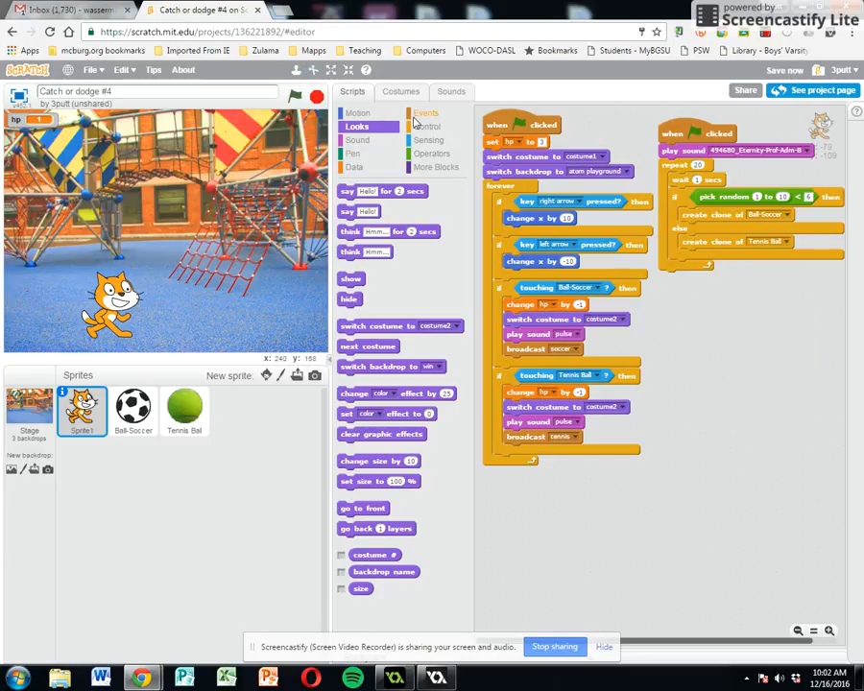
{"action": "left_click", "coordinate": [426, 112]}
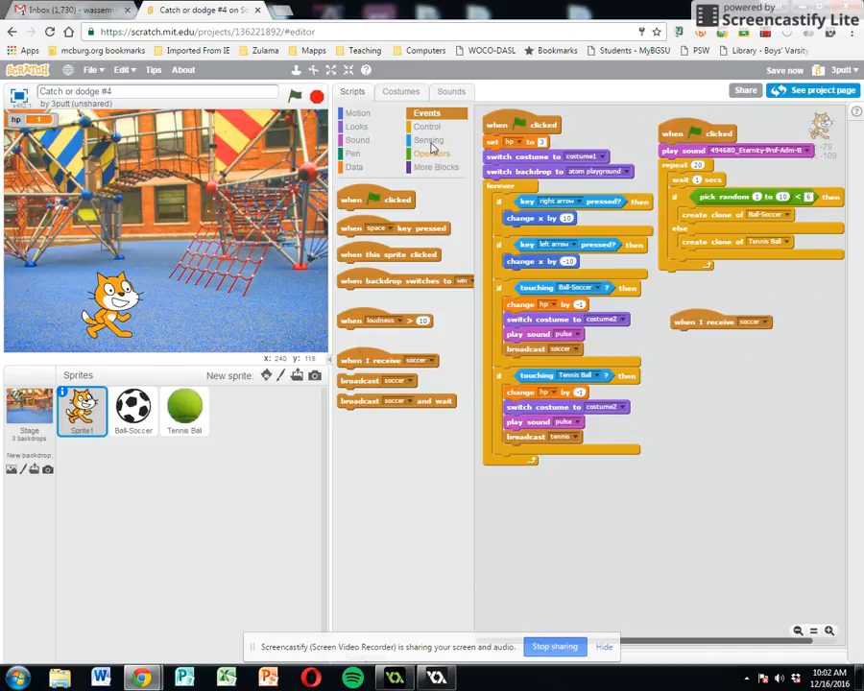
{"action": "left_click", "coordinate": [428, 126]}
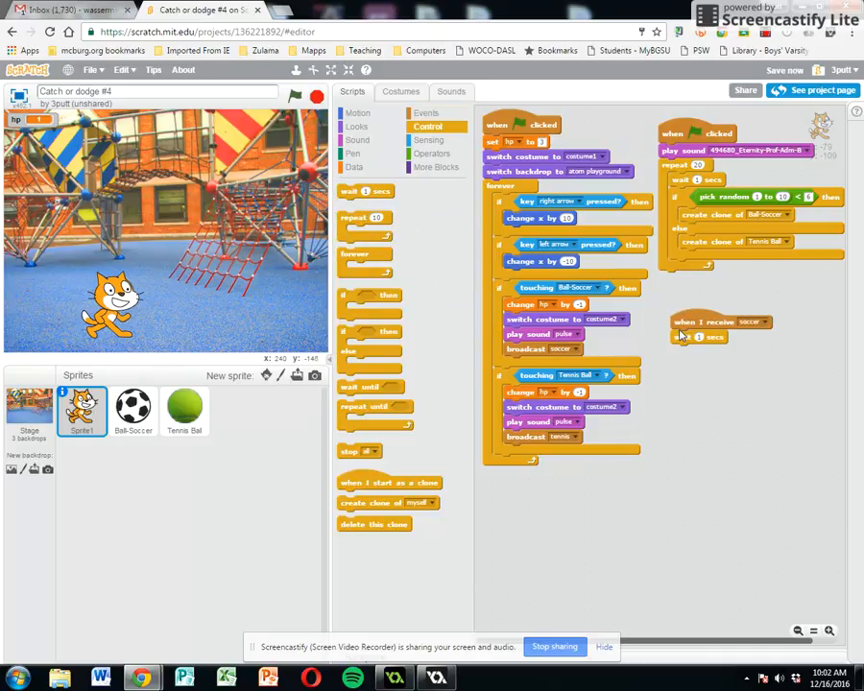
{"action": "left_click", "coordinate": [356, 126]}
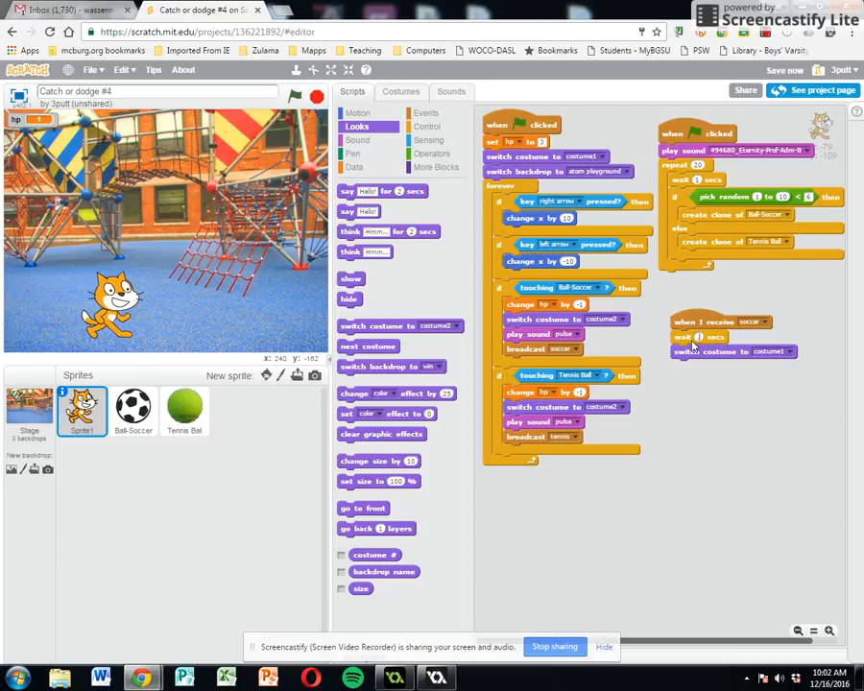
{"action": "right_click", "coordinate": [720, 322]}
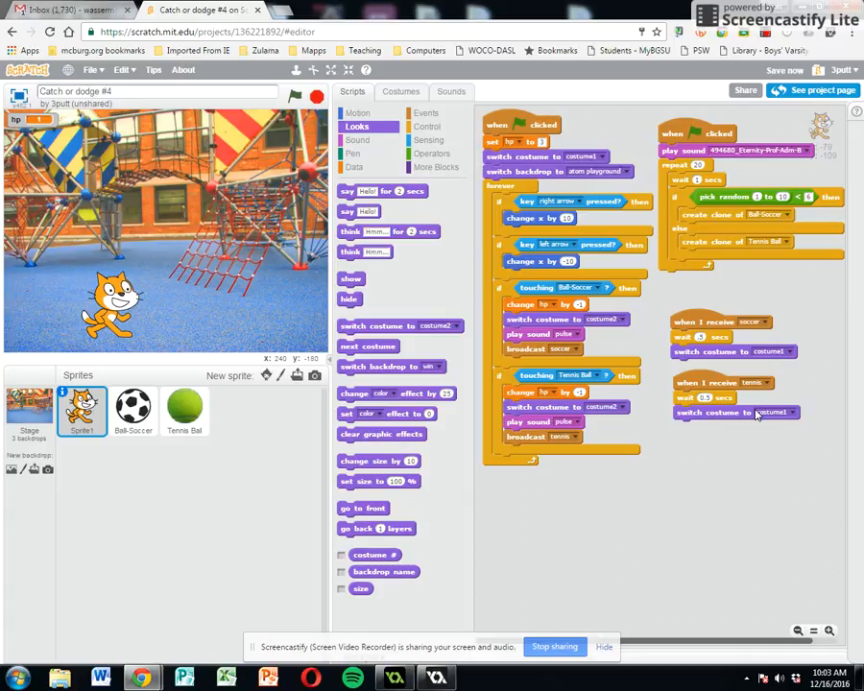
{"action": "mouse_move", "coordinate": [336, 310]}
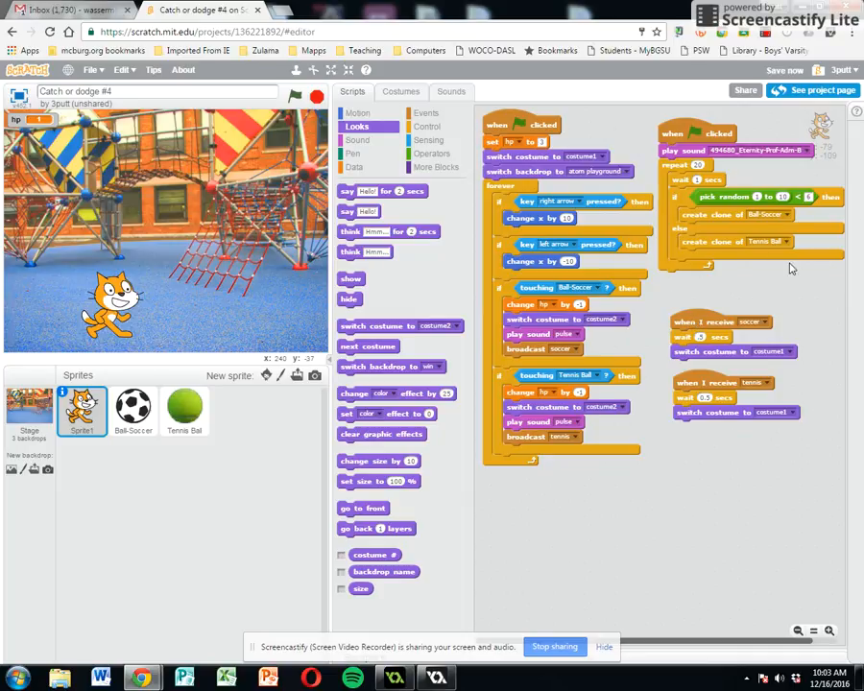
{"action": "mouse_move", "coordinate": [699, 272]}
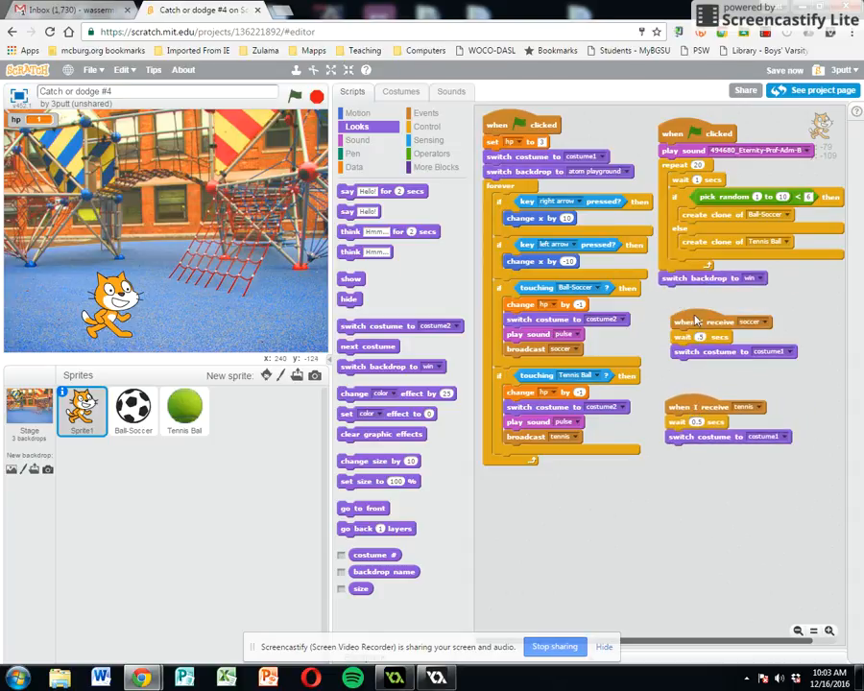
End the clone loop with 'switch backdrop to win' and 'stop all', plus a loose if-then block
{"action": "left_click", "coordinate": [427, 126]}
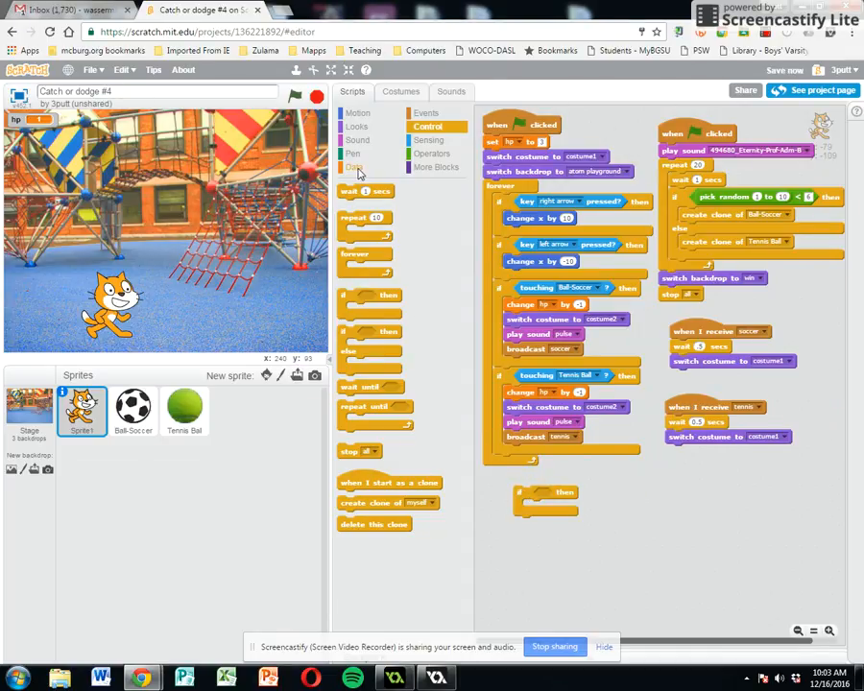
Put an 'hp = 0' condition into the if block
{"action": "left_click", "coordinate": [354, 167]}
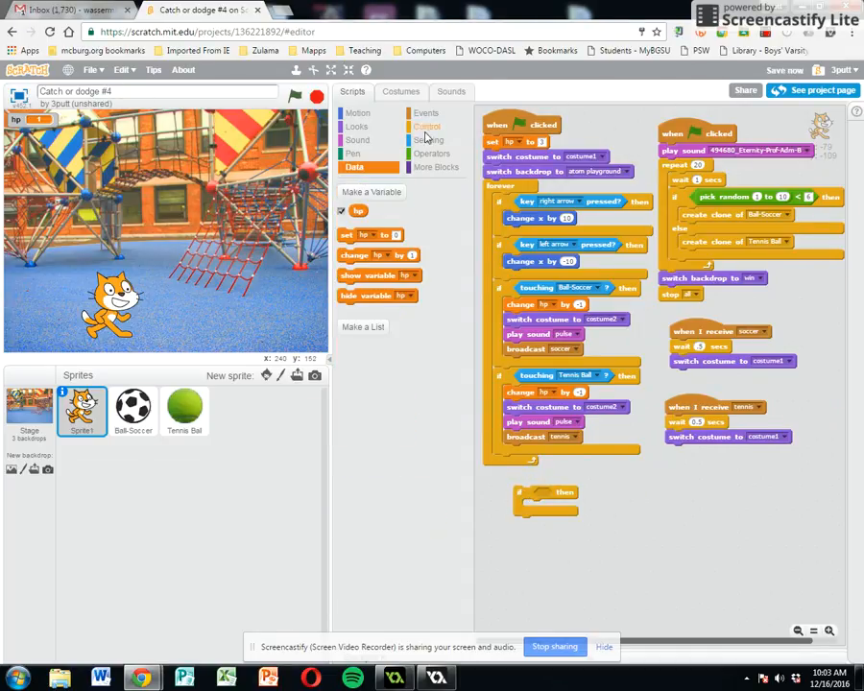
{"action": "left_click", "coordinate": [432, 153]}
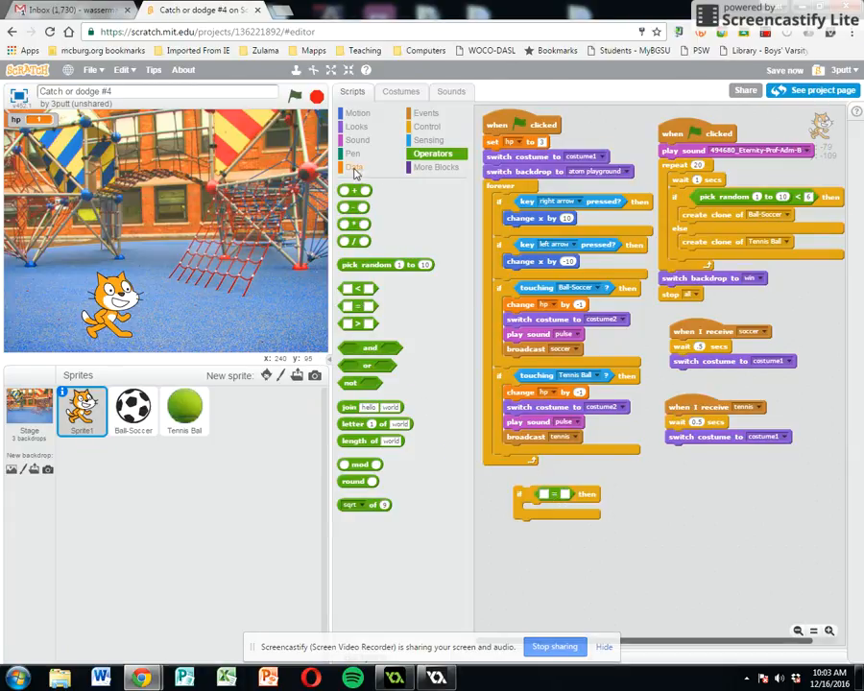
{"action": "left_click", "coordinate": [354, 167]}
{"action": "type", "text": "0"}
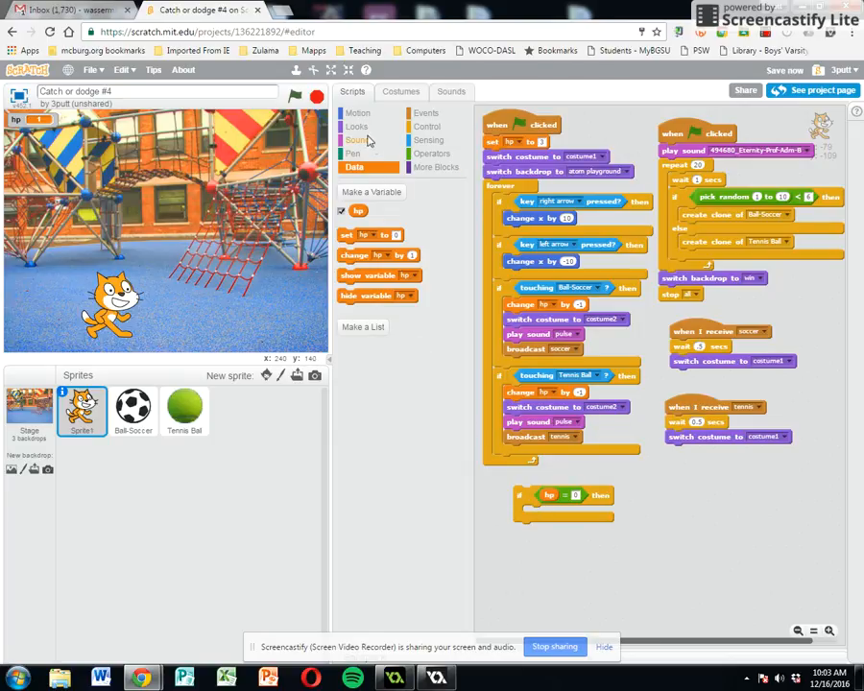
Make the if switch to the lose backdrop, play wah wah, and stop all
{"action": "left_click", "coordinate": [357, 125]}
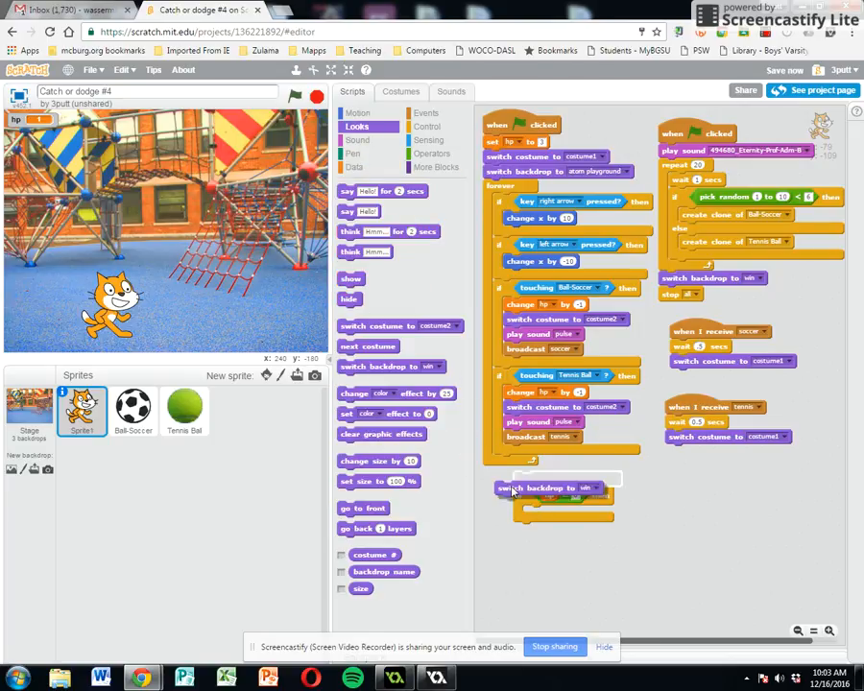
{"action": "left_click", "coordinate": [614, 512]}
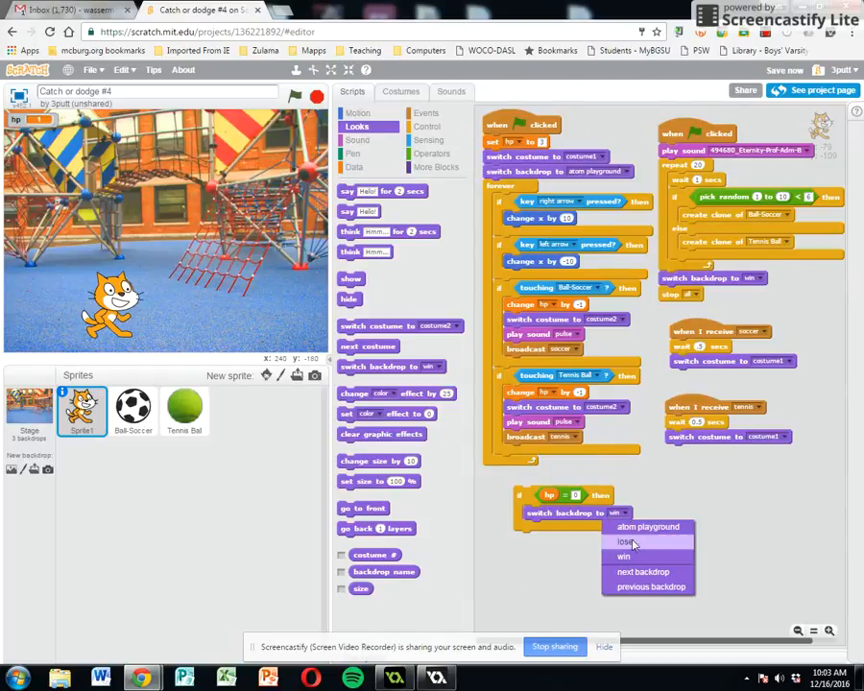
{"action": "left_click", "coordinate": [626, 541]}
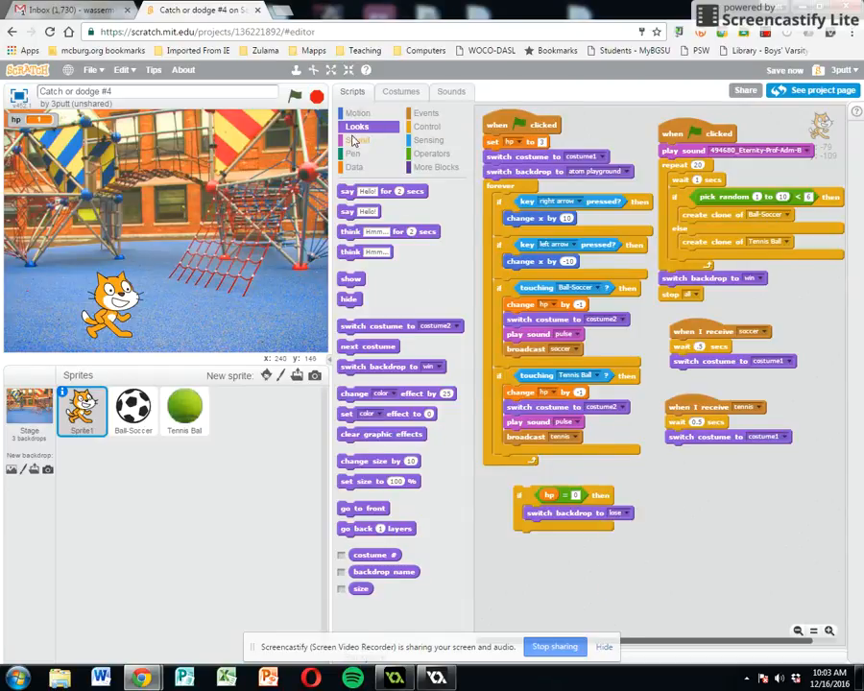
{"action": "left_click", "coordinate": [357, 140]}
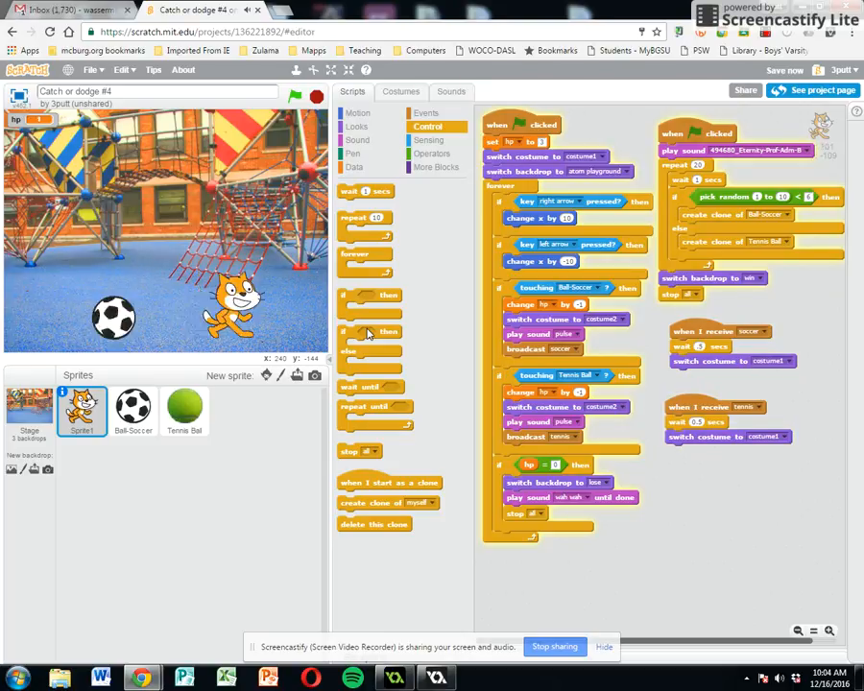
Test-run the game twice, reaching the Winner screen and then the Loser screen
{"action": "left_click", "coordinate": [295, 95]}
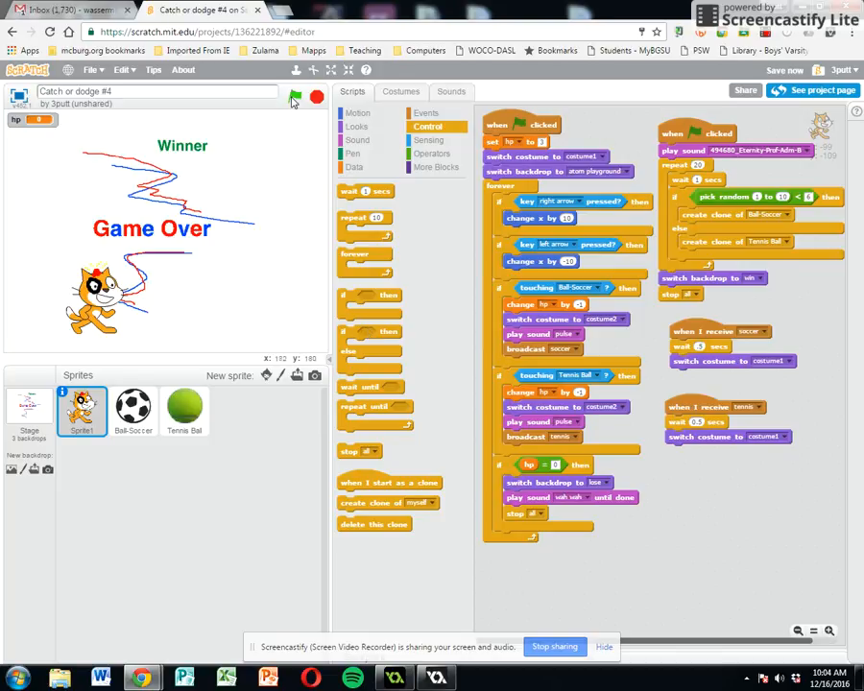
{"action": "left_click", "coordinate": [295, 96]}
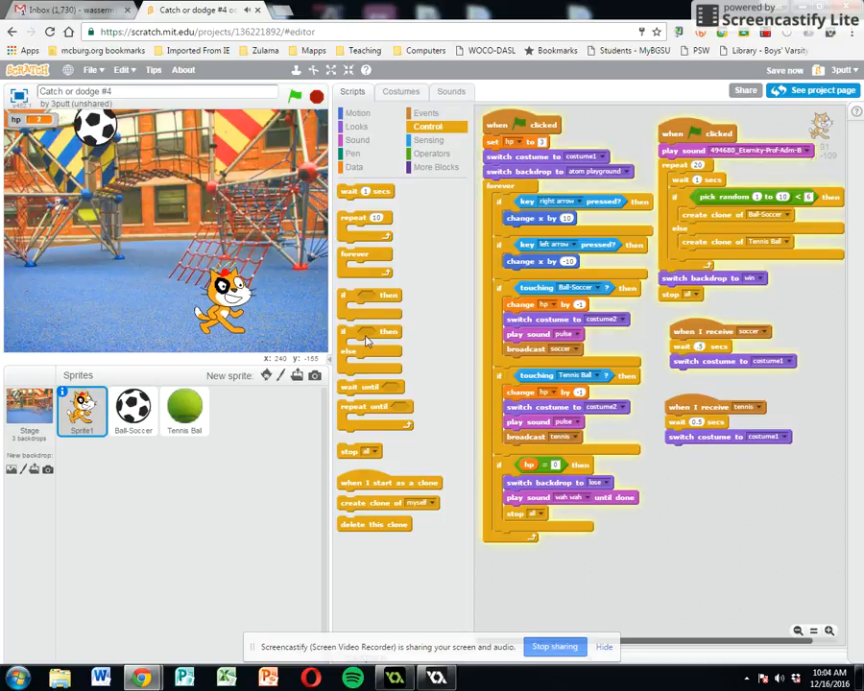
{"action": "left_click", "coordinate": [295, 95]}
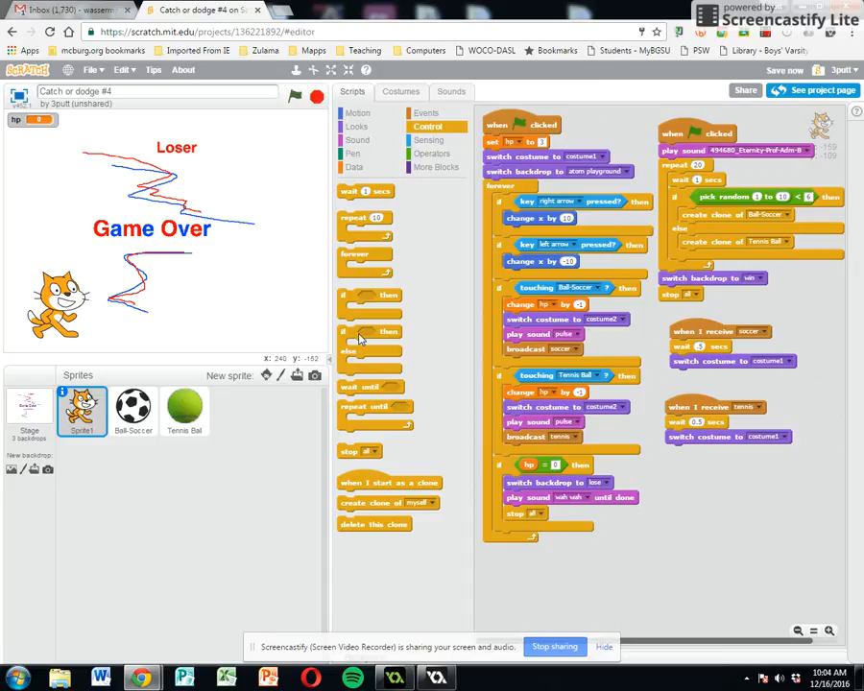
{"action": "mouse_move", "coordinate": [519, 540]}
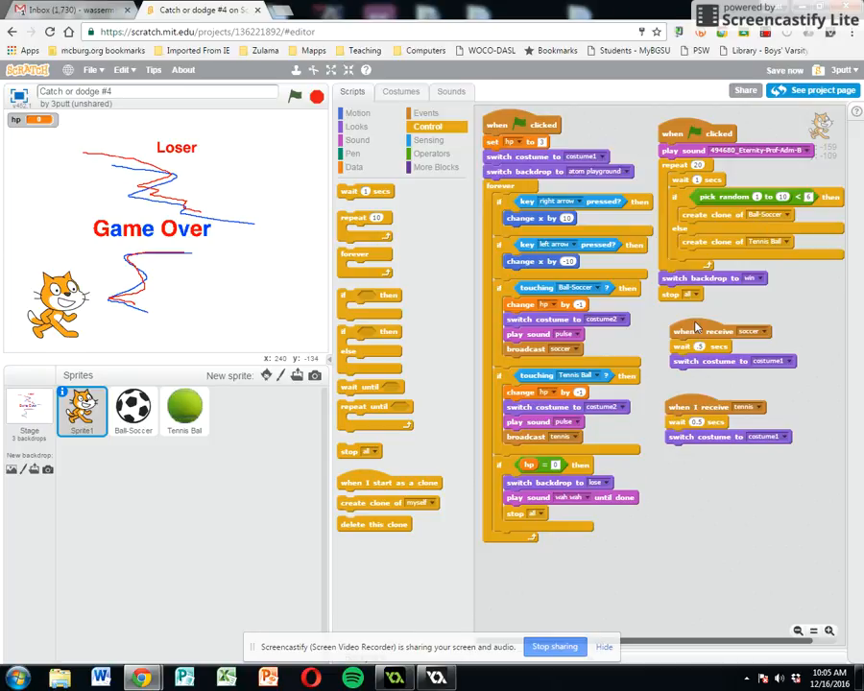
{"action": "mouse_move", "coordinate": [417, 225]}
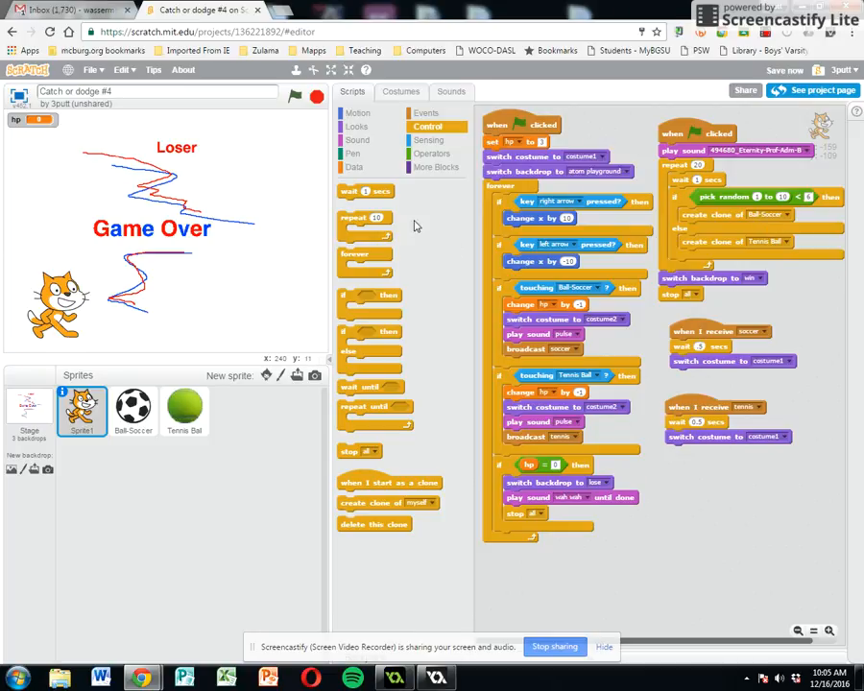